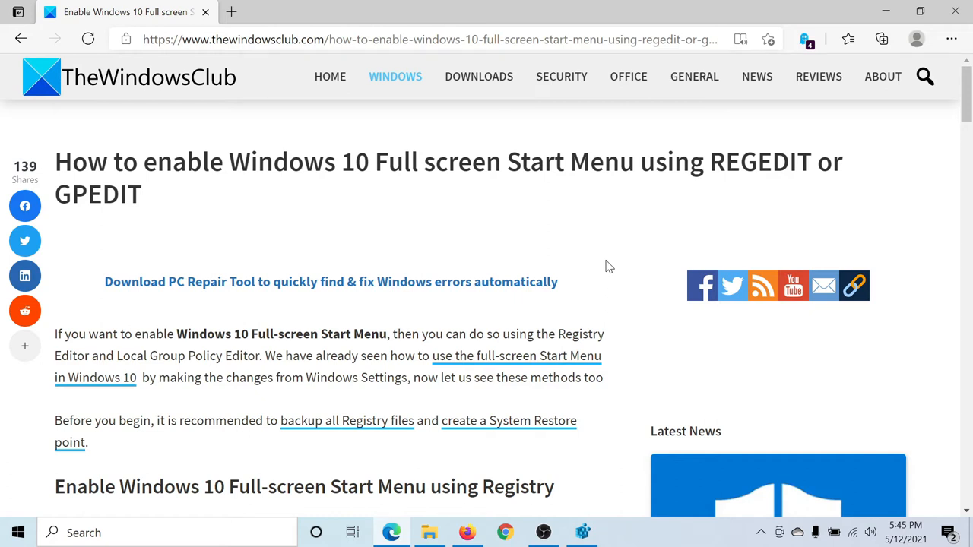
Step: Scroll the TheWindowsClub article down to its Registry Editor steps
scroll("down", 3)
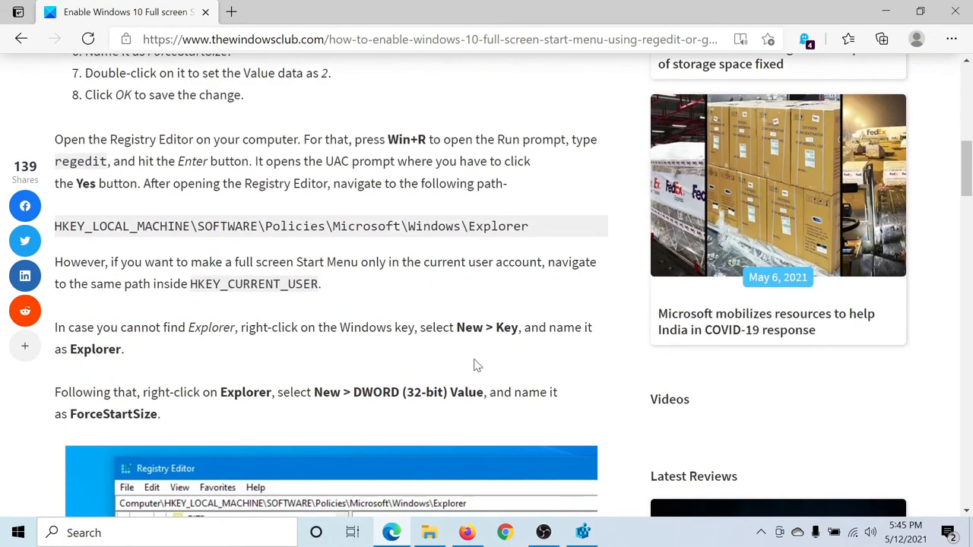
mouse_move(487, 252)
type("regedit")
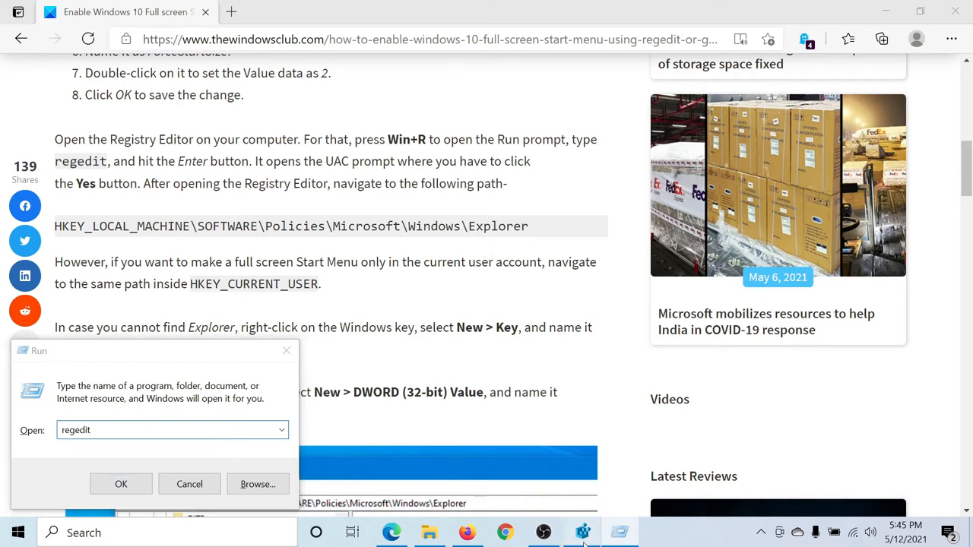
Step: Launch Registry Editor from Run and browse to HKLM\SOFTWARE\Policies\Microsoft\Windows
left_click(122, 483)
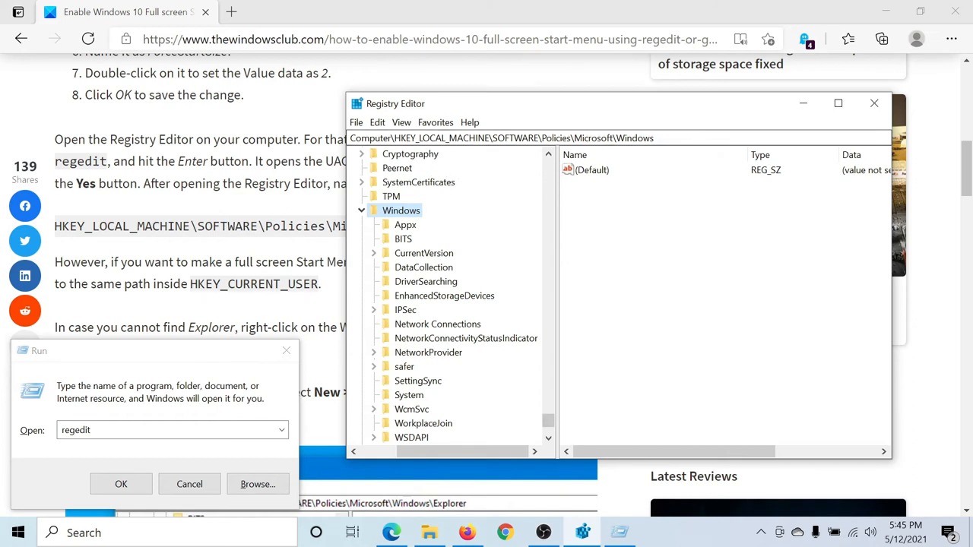
mouse_move(638, 164)
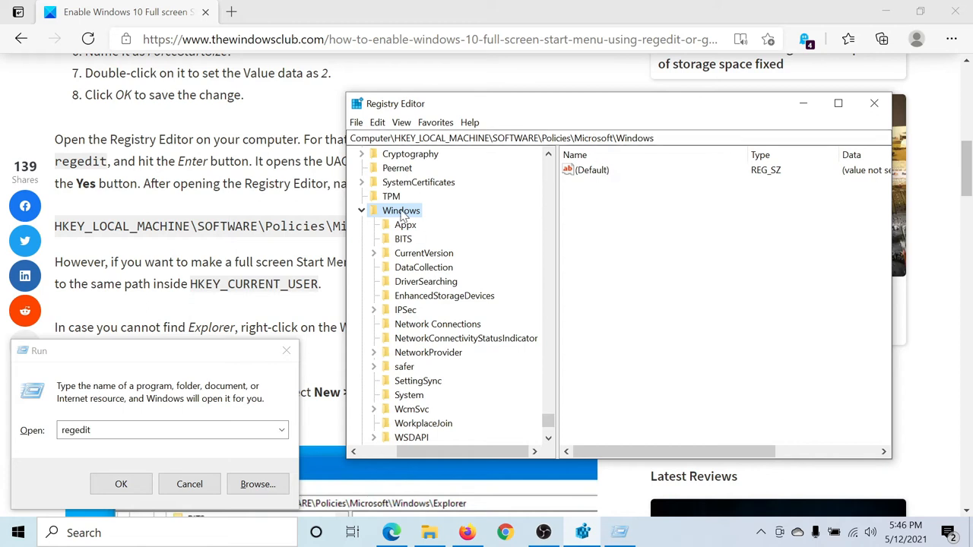
Step: Create a new subkey Explorer under the Windows policies key and select it
right_click(398, 210)
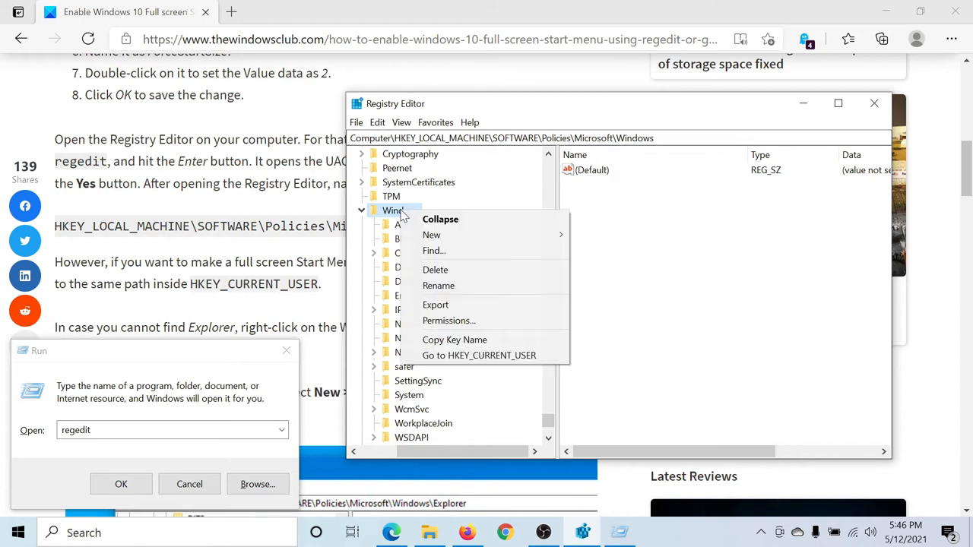
left_click(431, 234)
type("Explorer")
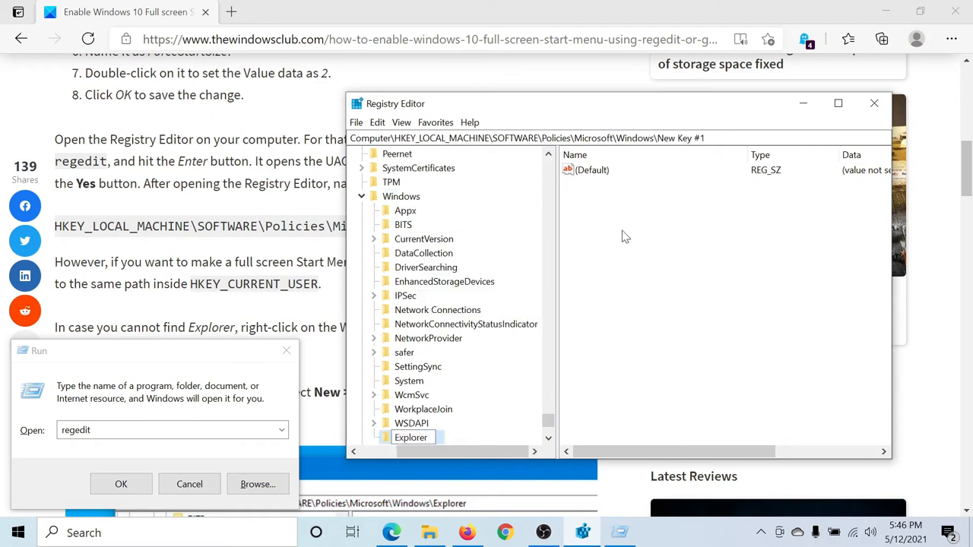
left_click(412, 438)
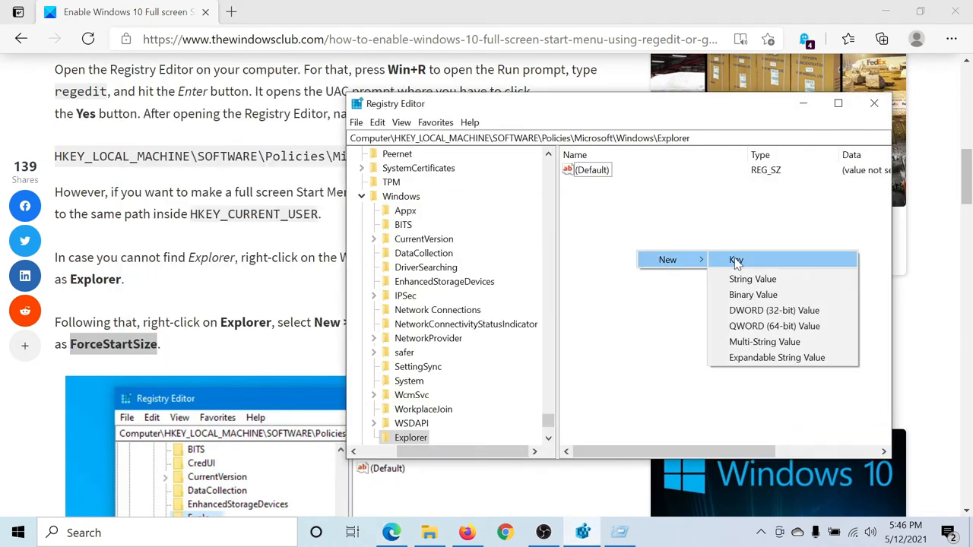
Step: Add a 32-bit DWORD ForceStartSize in the Explorer key with value data 2
left_click(774, 311)
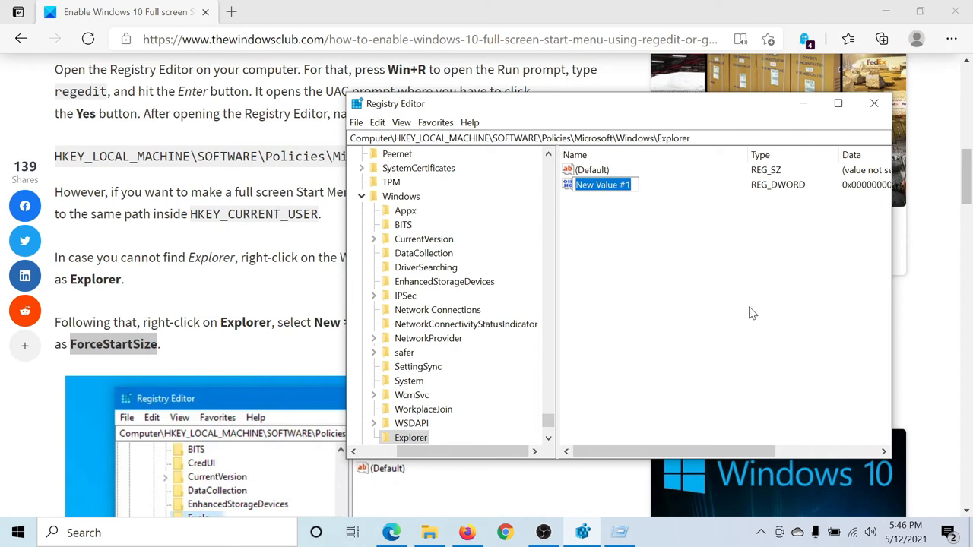
right_click(602, 184)
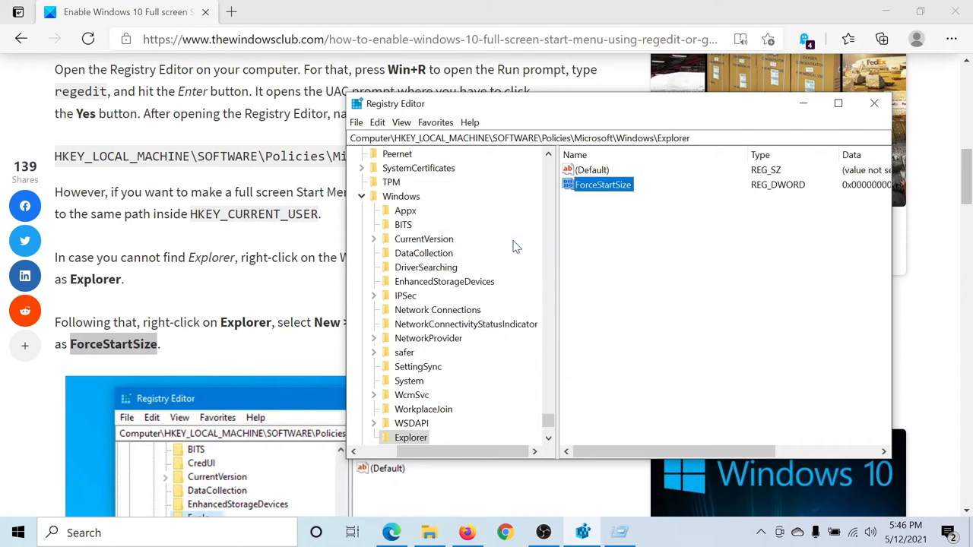
double_click(597, 183)
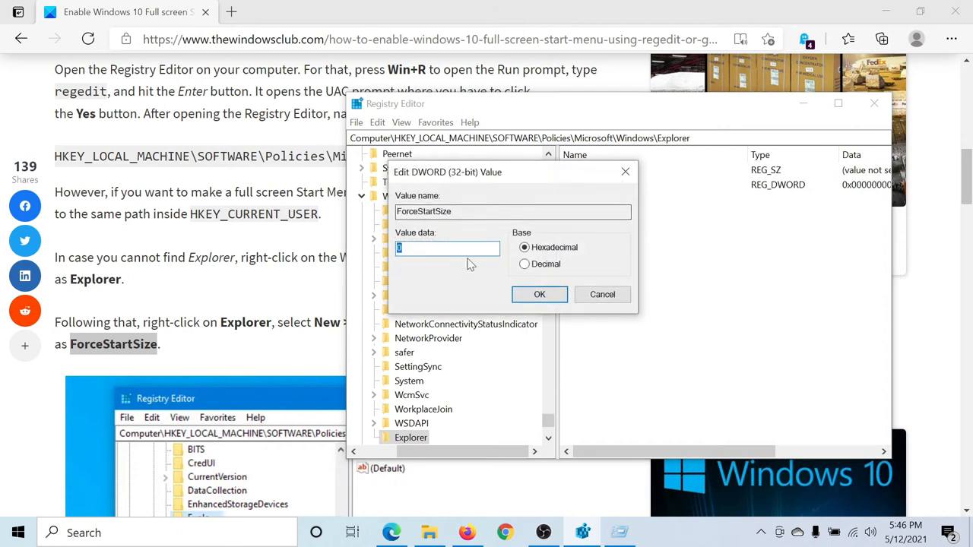
mouse_move(465, 264)
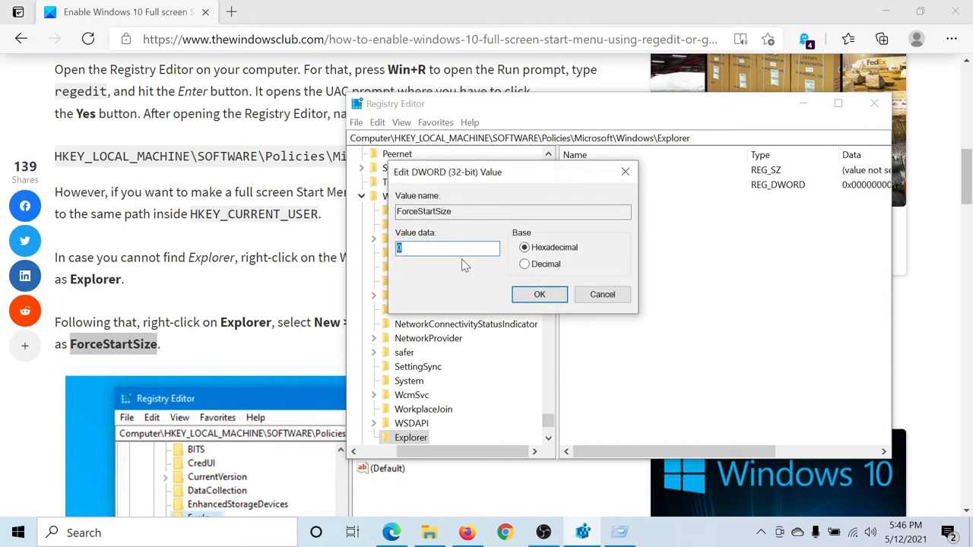
left_click(538, 295)
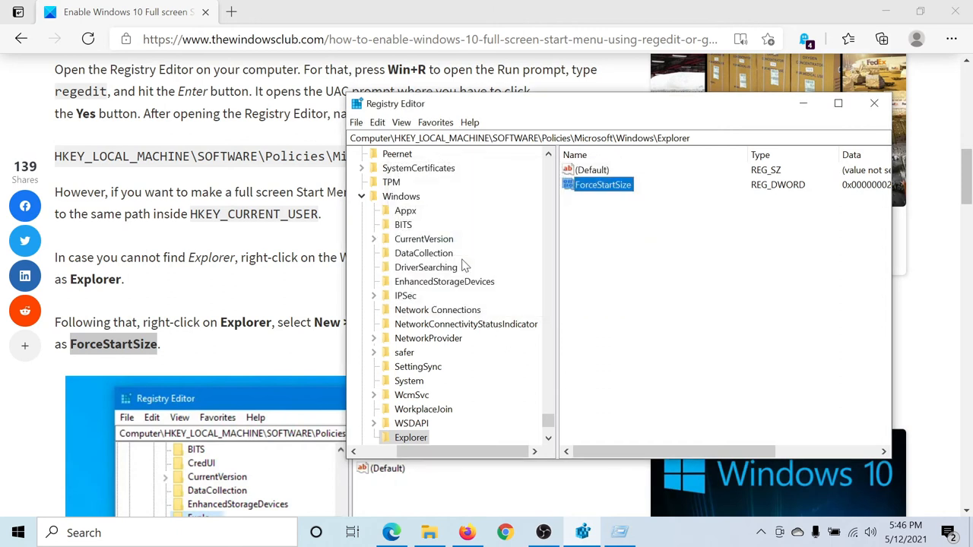